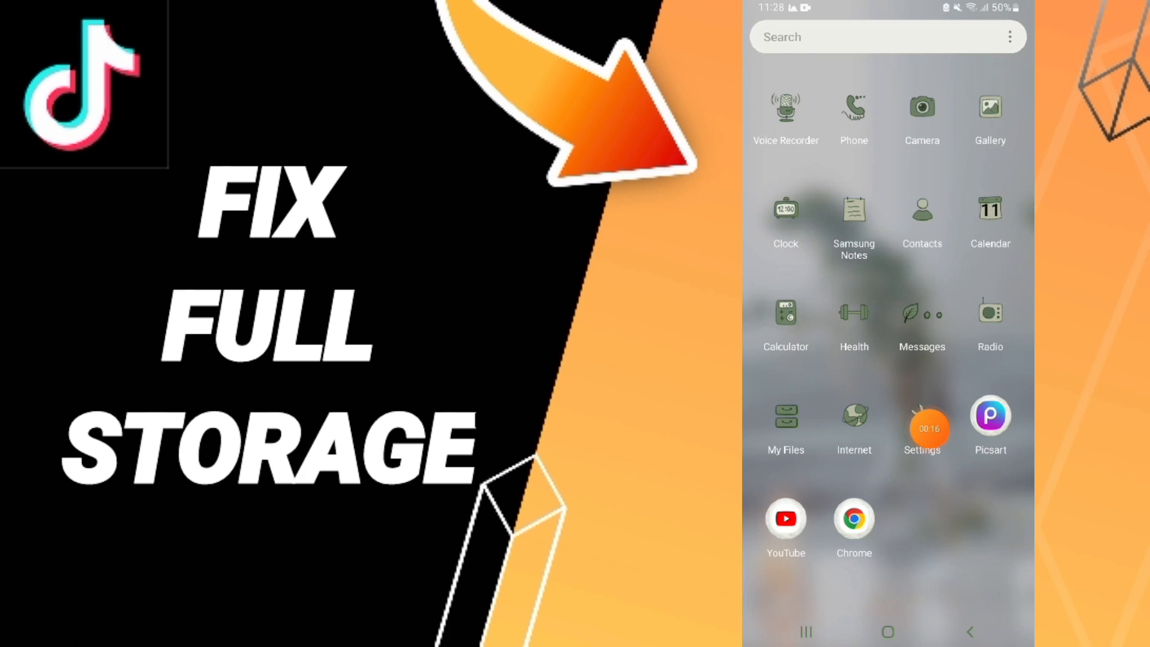
# Go into the Apps list and scroll down until TikTok (1.56 GB) is visible.
pyautogui.click(922, 416)
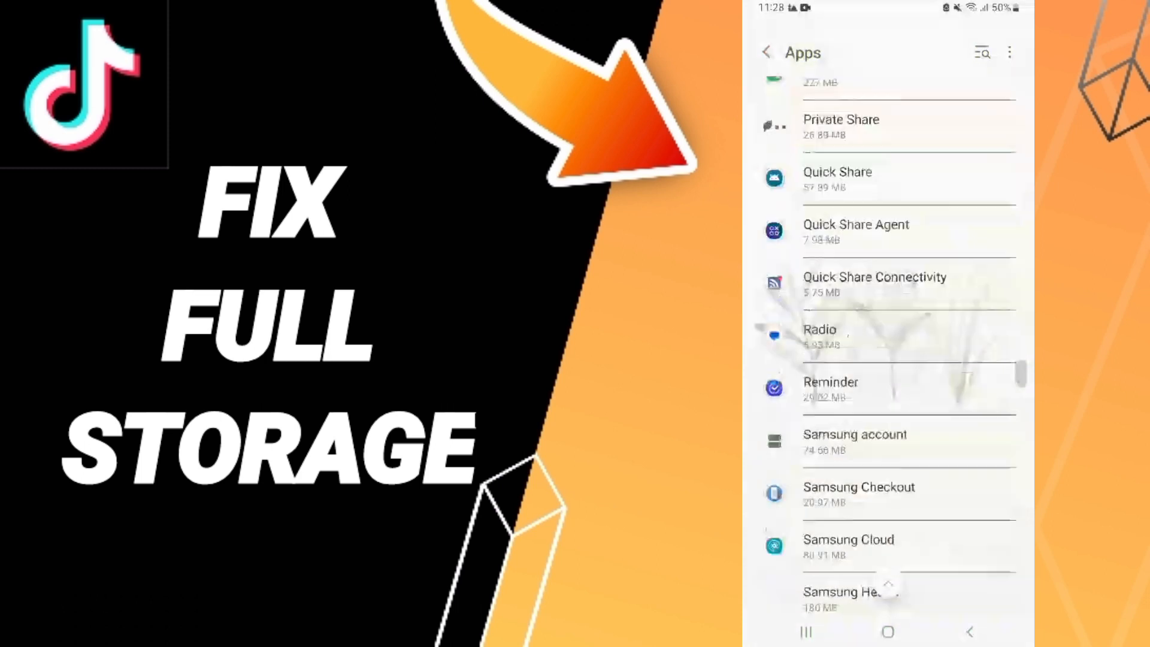
pyautogui.scroll(-3)
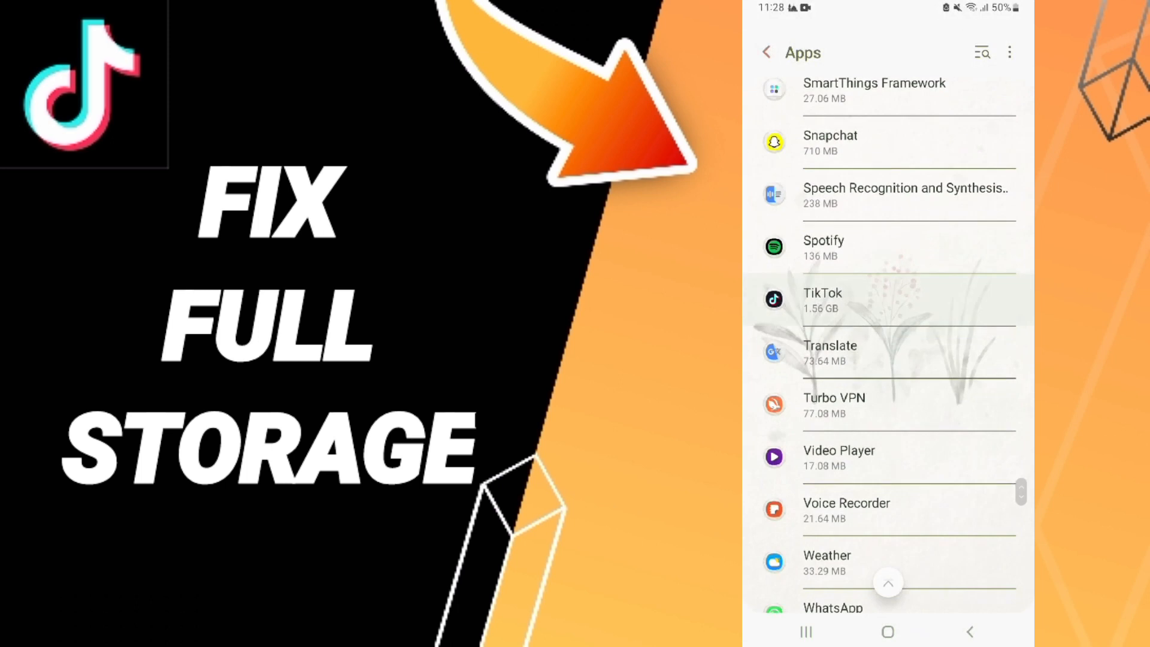
# Reach TikTok's Storage page and raise the Clear data delete-all confirmation prompt.
pyautogui.click(823, 299)
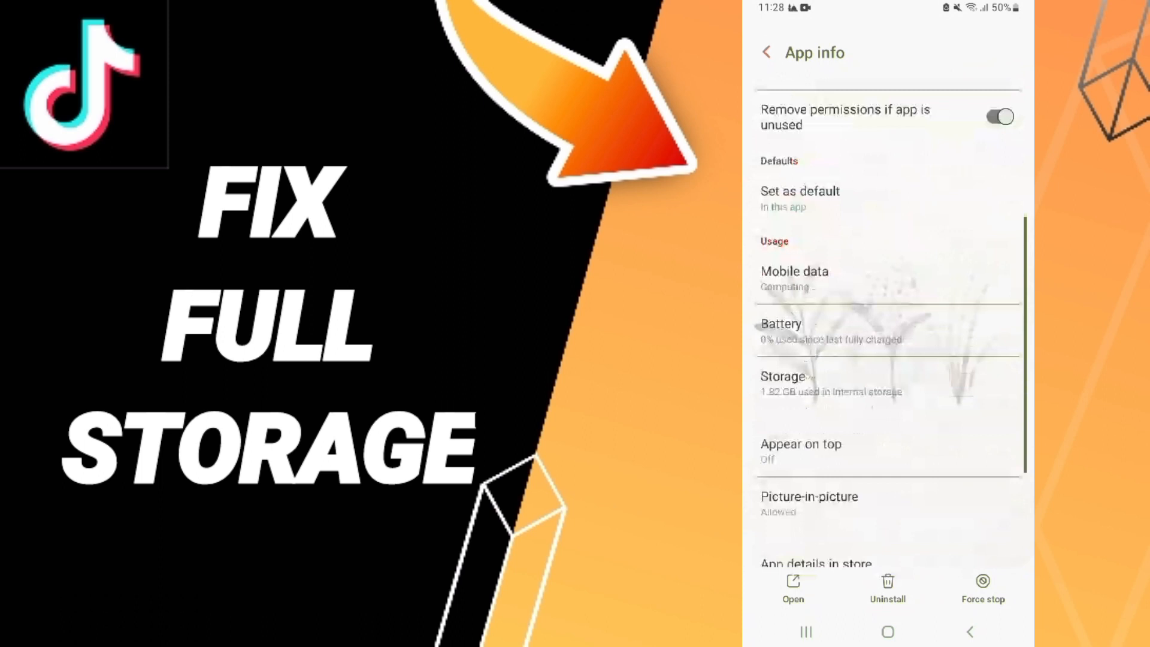
pyautogui.click(981, 590)
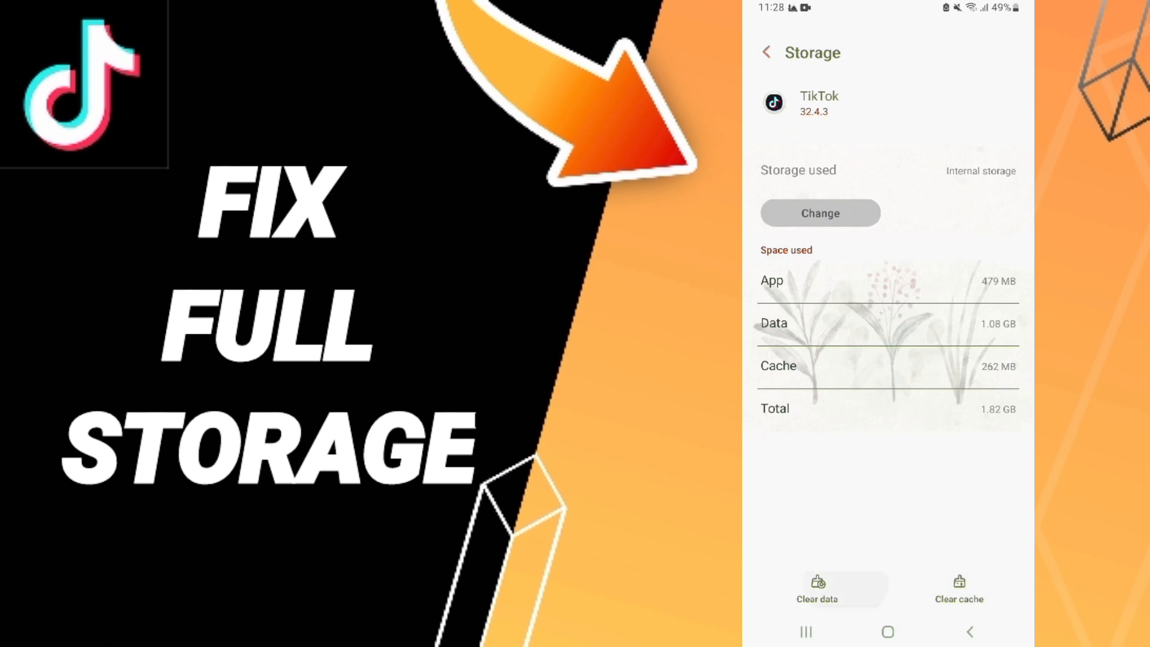
pyautogui.click(816, 589)
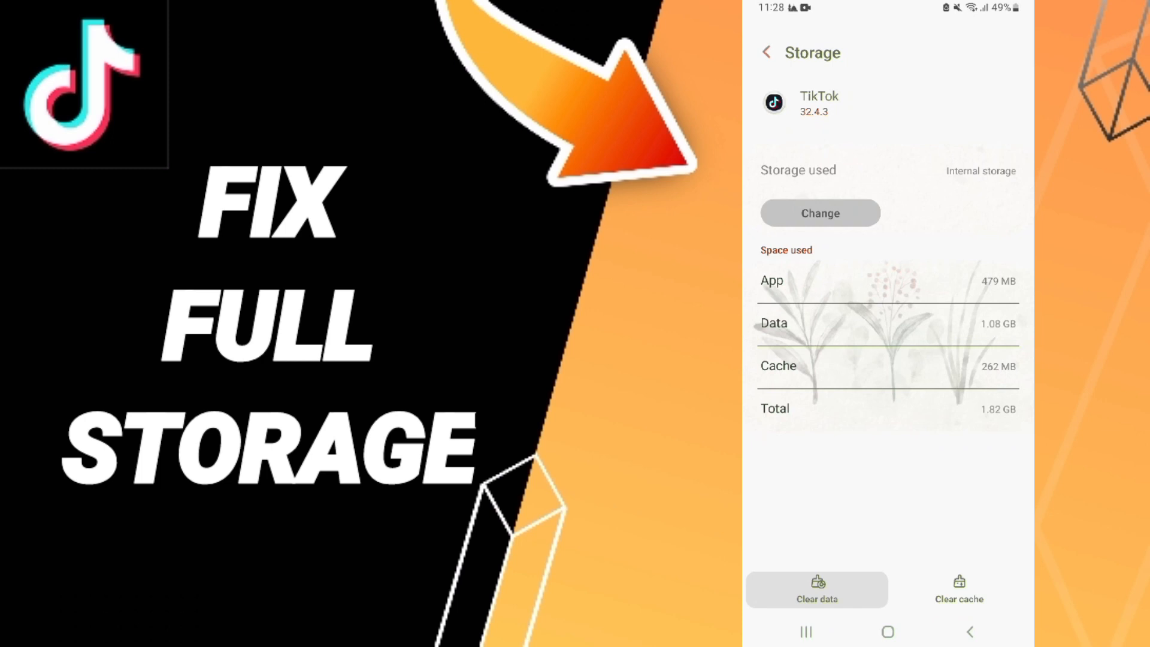
pyautogui.click(816, 589)
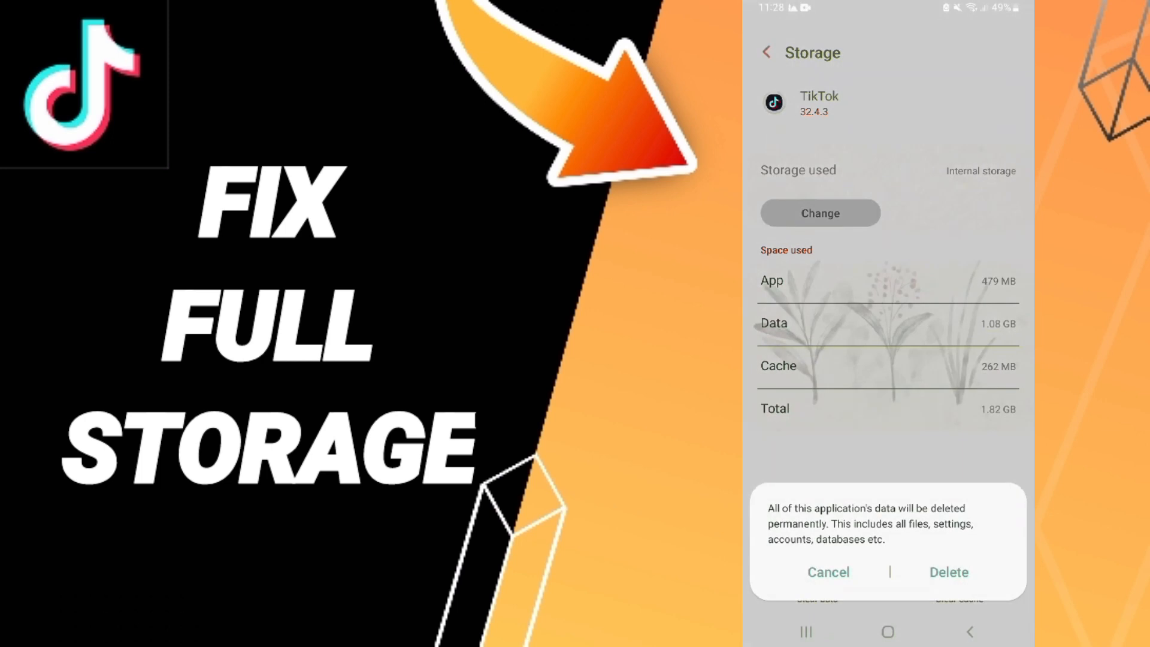